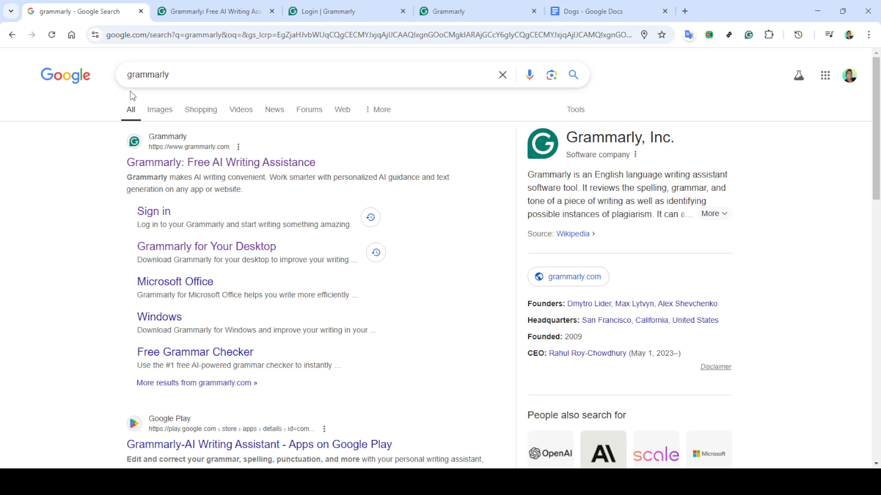
Open the Grammarly website from the Google results for 'grammarly'.
left_click(303, 75)
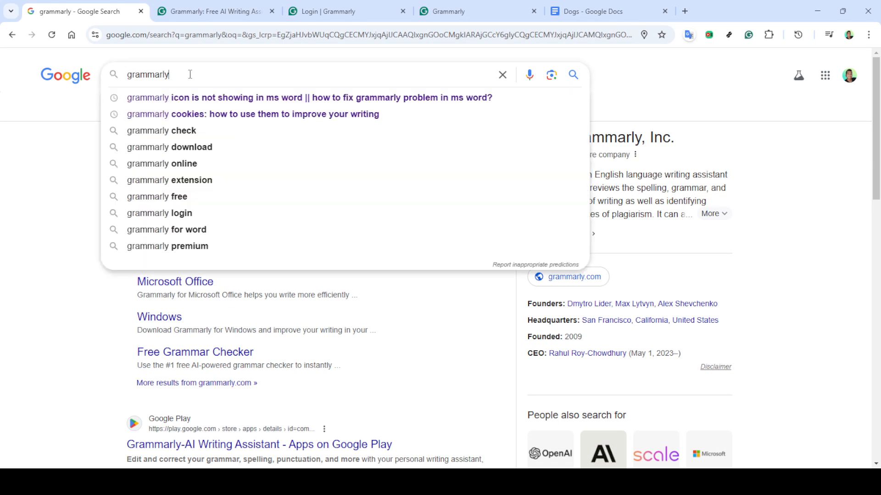
mouse_move(71, 100)
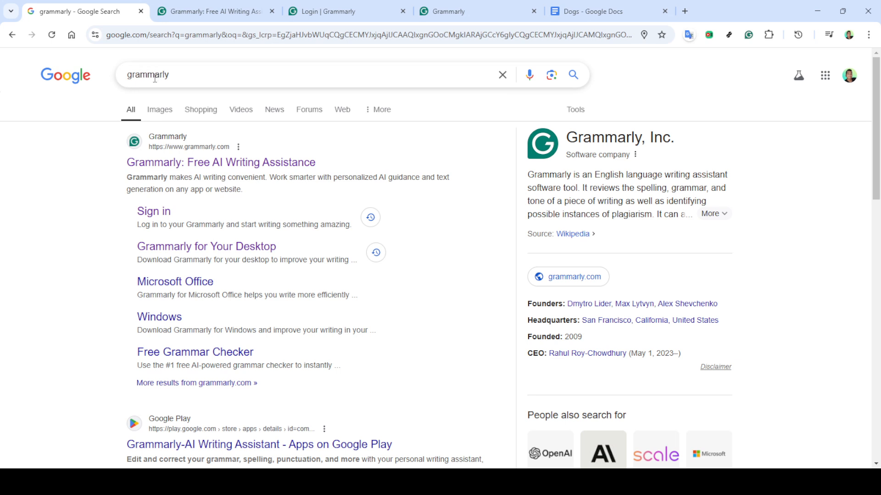
mouse_move(165, 75)
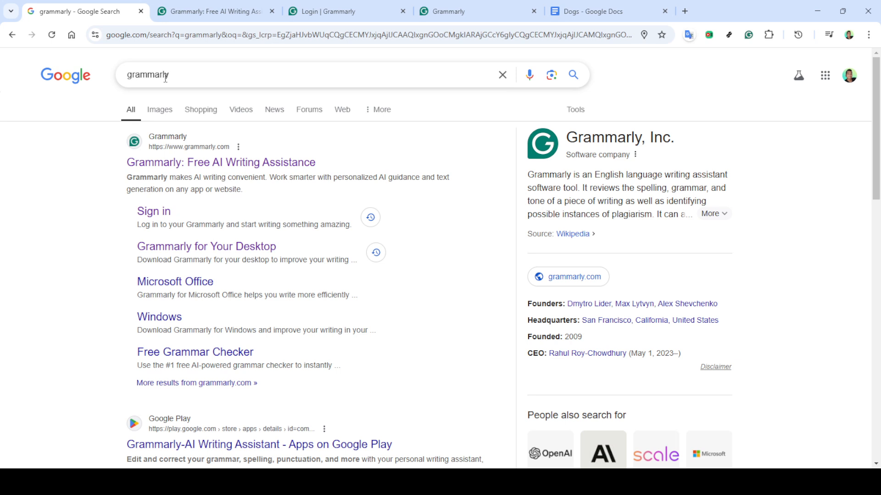
left_click(212, 11)
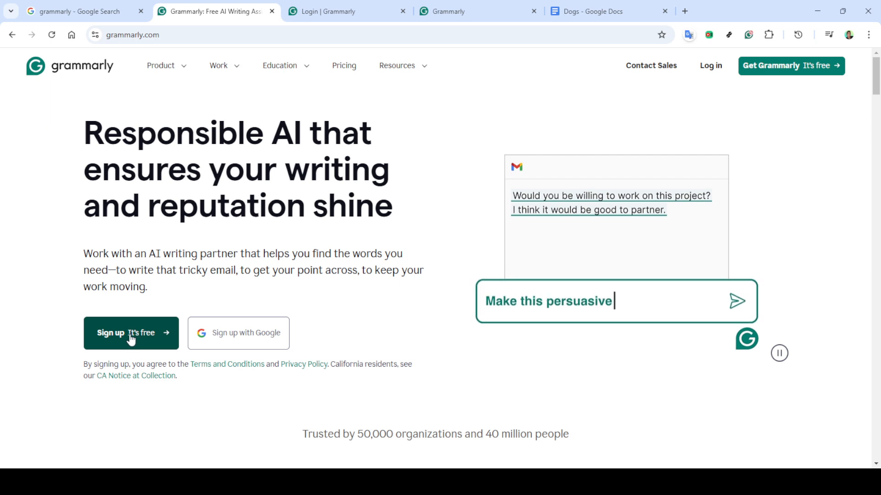
mouse_move(745, 308)
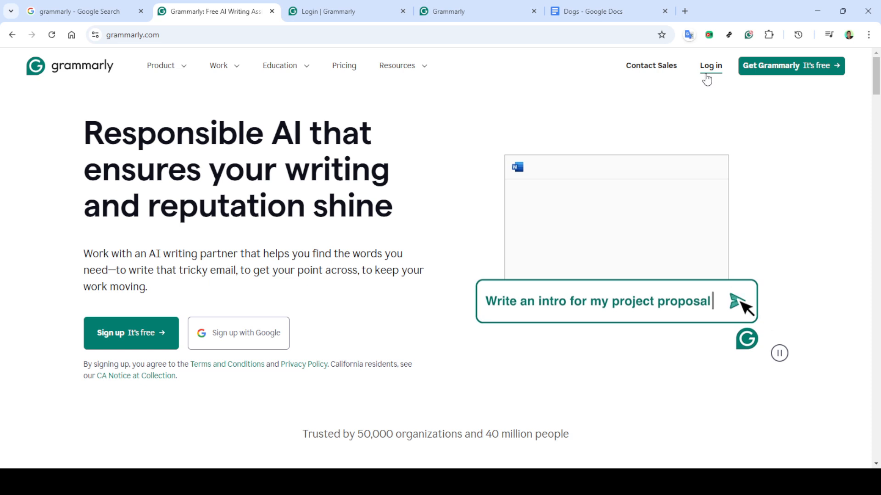
Log in to Grammarly using the first saved account in the account chooser.
left_click(709, 65)
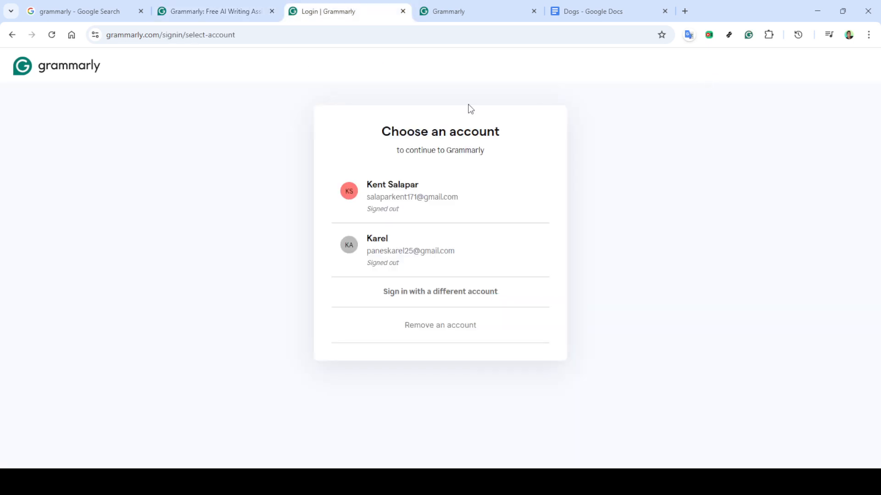
mouse_move(433, 202)
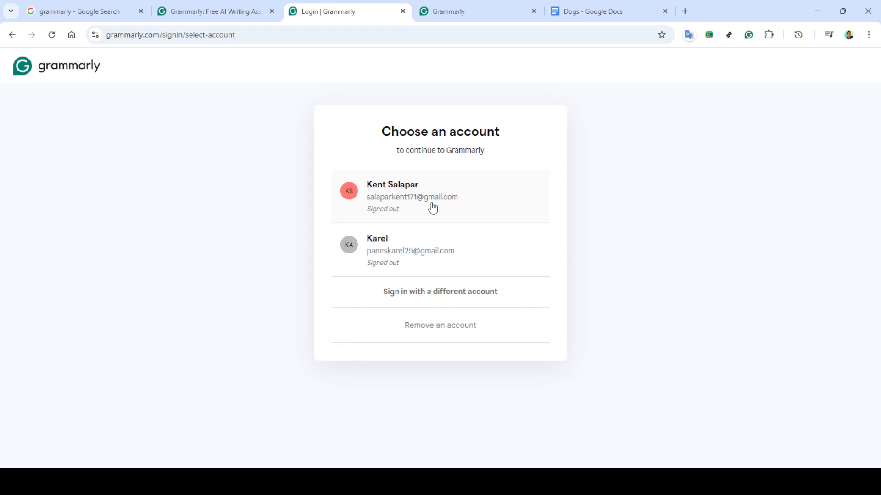
mouse_move(437, 199)
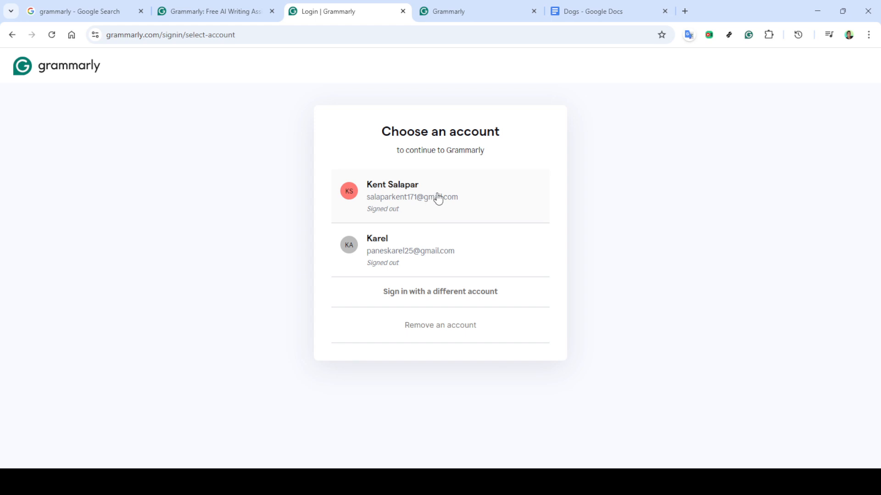
mouse_move(470, 196)
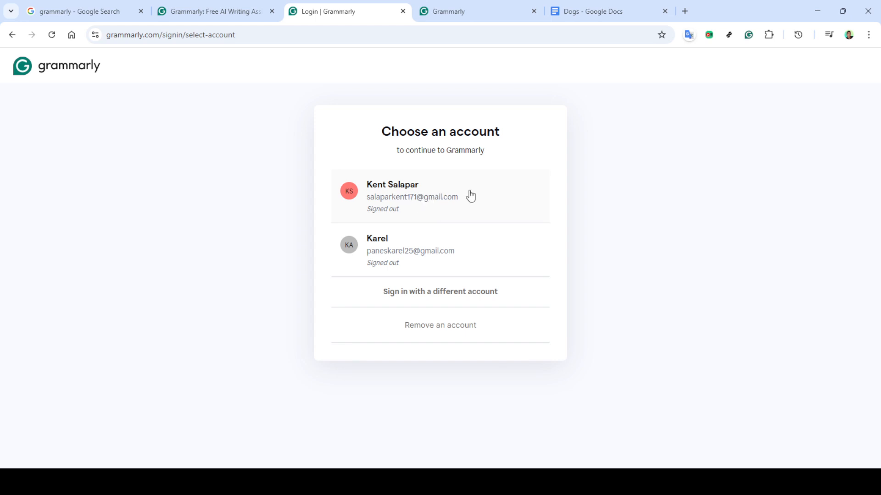
mouse_move(430, 194)
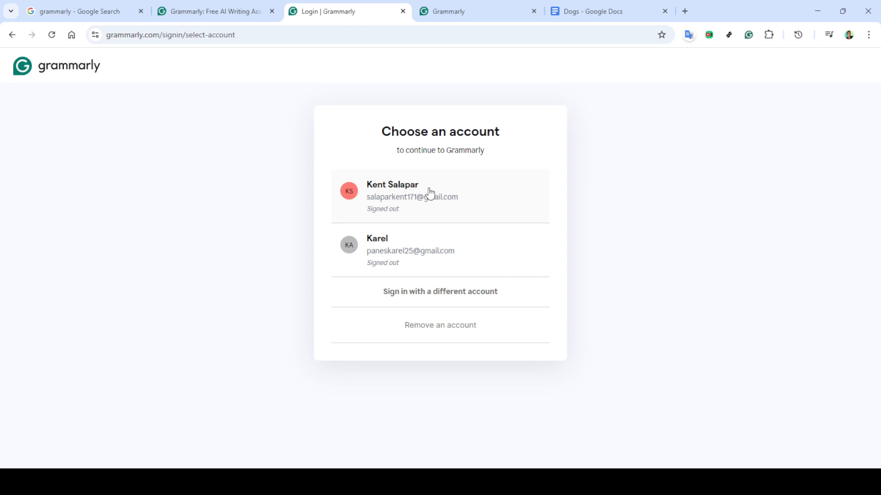
left_click(411, 196)
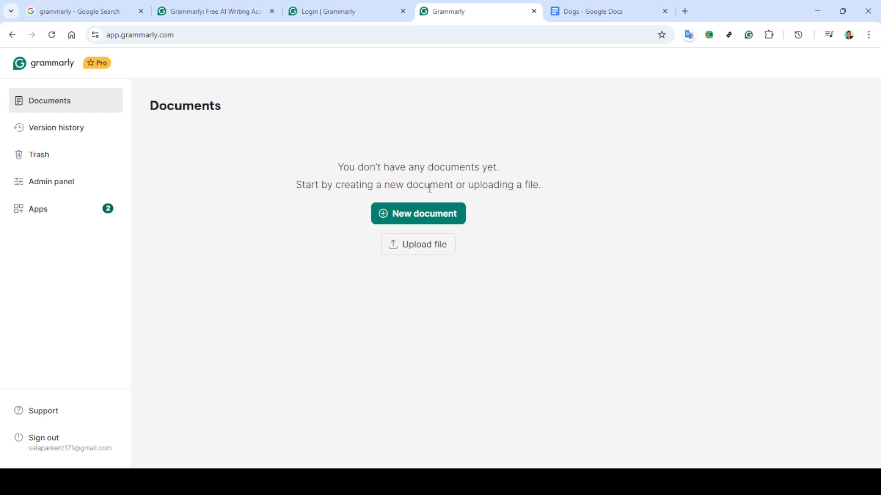
mouse_move(162, 164)
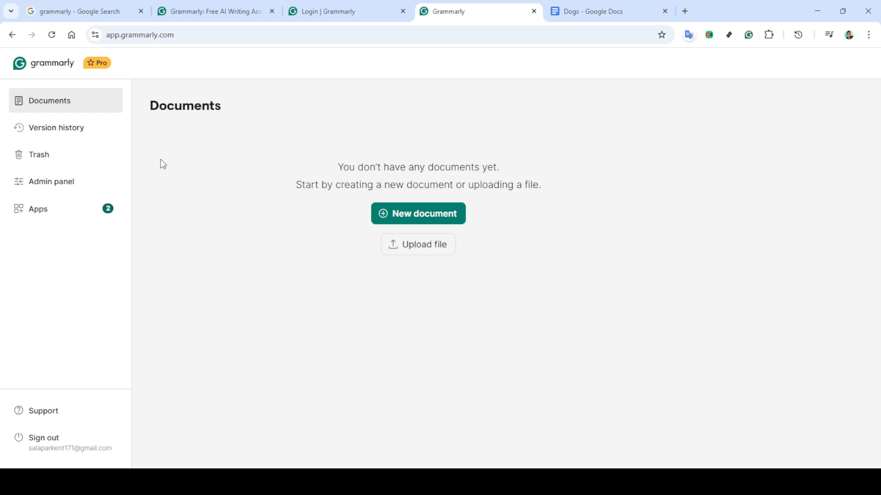
mouse_move(144, 114)
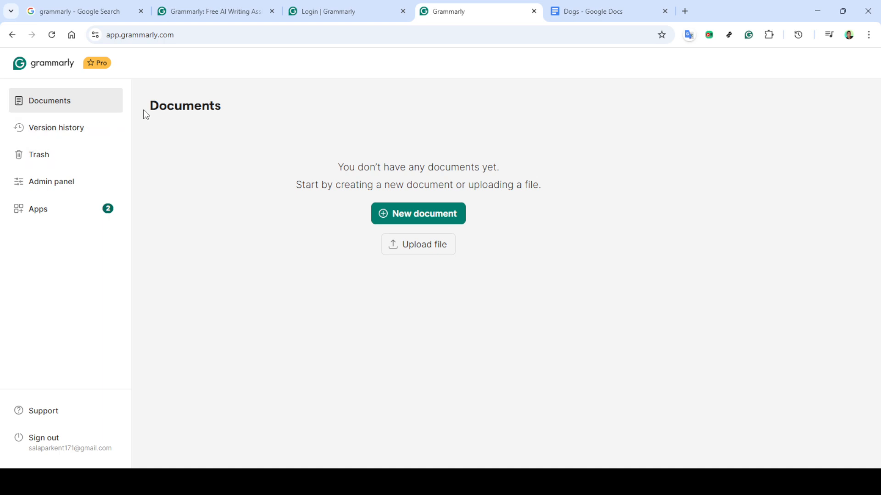
mouse_move(319, 174)
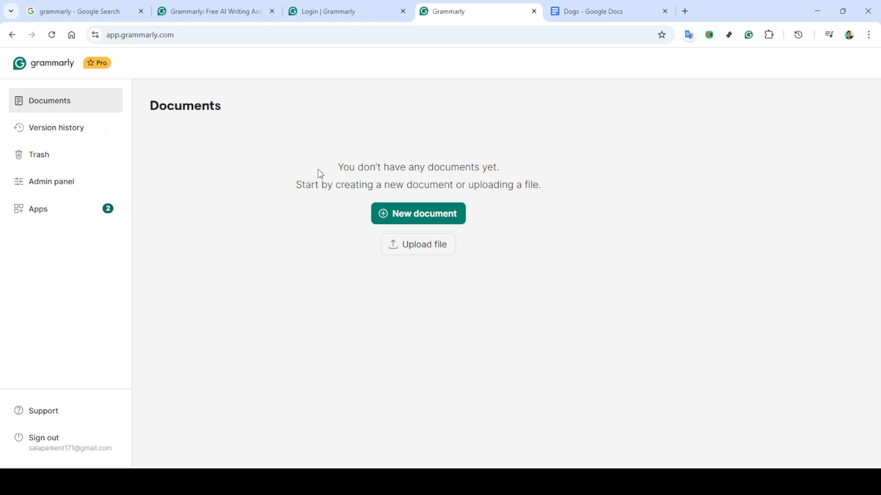
mouse_move(287, 288)
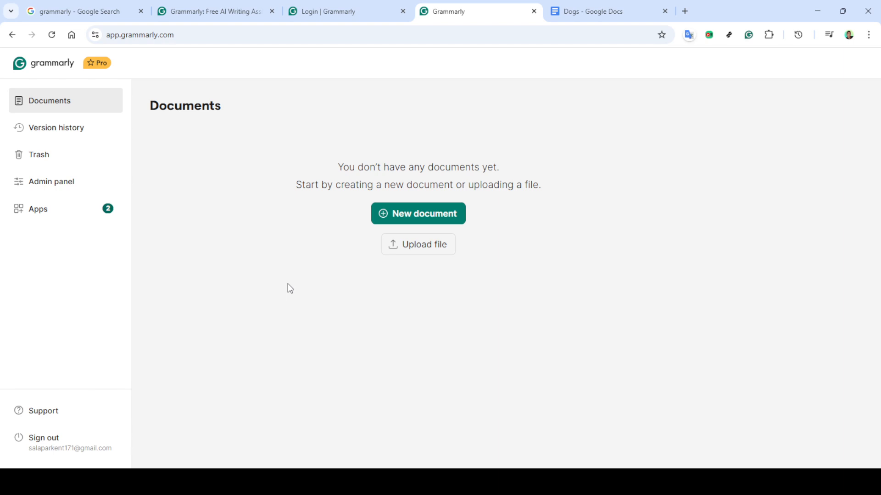
Switch to the 'Dogs - Google Docs' browser tab.
left_click(606, 11)
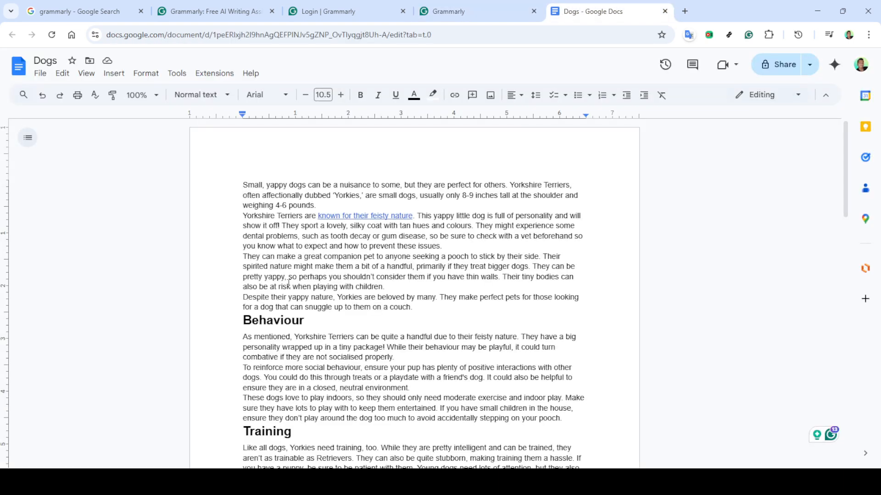
mouse_move(629, 303)
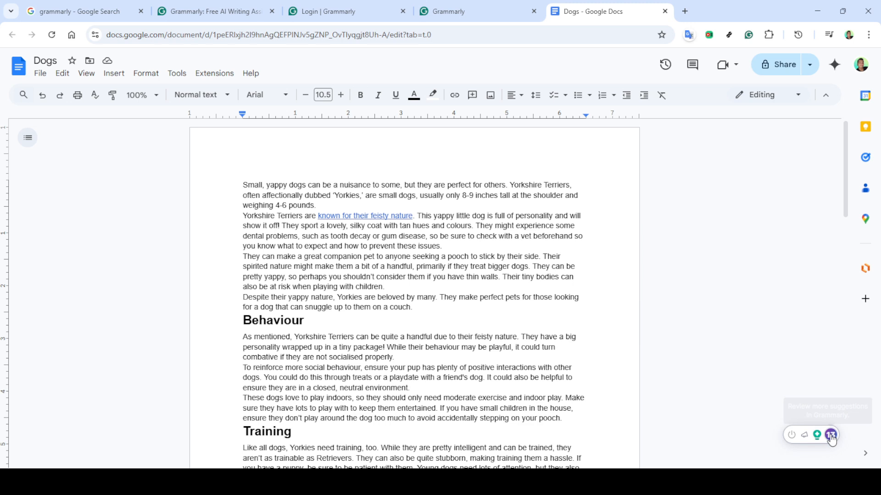
Open the Grammarly assistant panel from the floating icon beside the Dogs document.
left_click(830, 434)
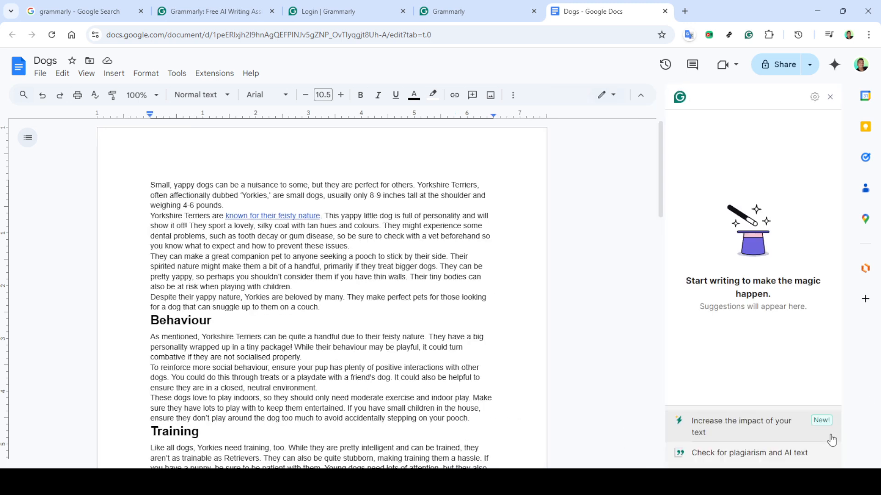
mouse_move(750, 276)
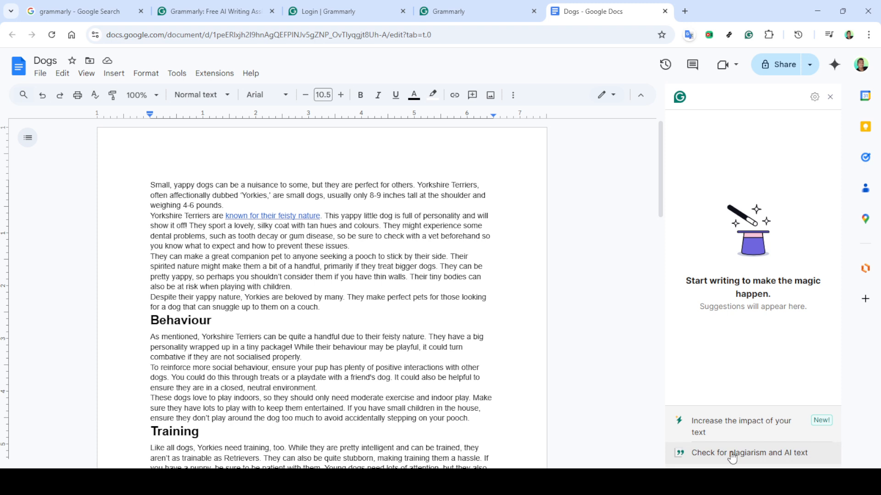
Run the plagiarism and AI text check and expand a match showing its source.
left_click(749, 453)
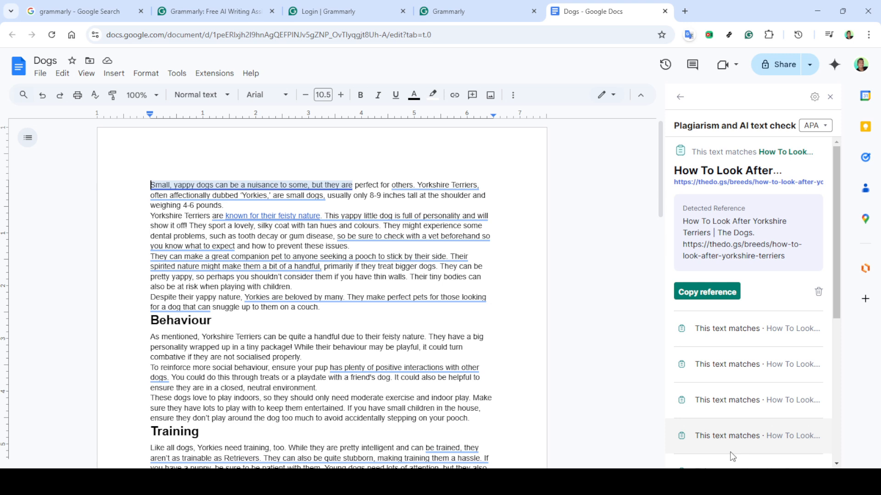
scroll("down", 3)
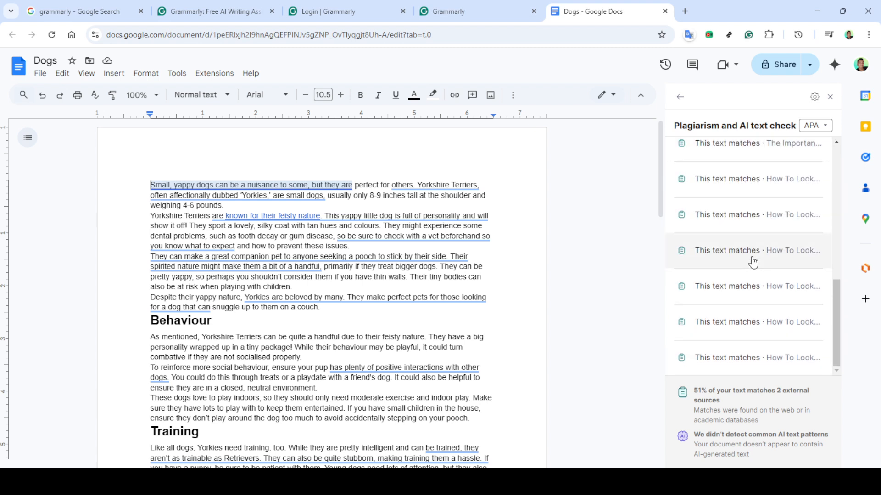
scroll("down", 3)
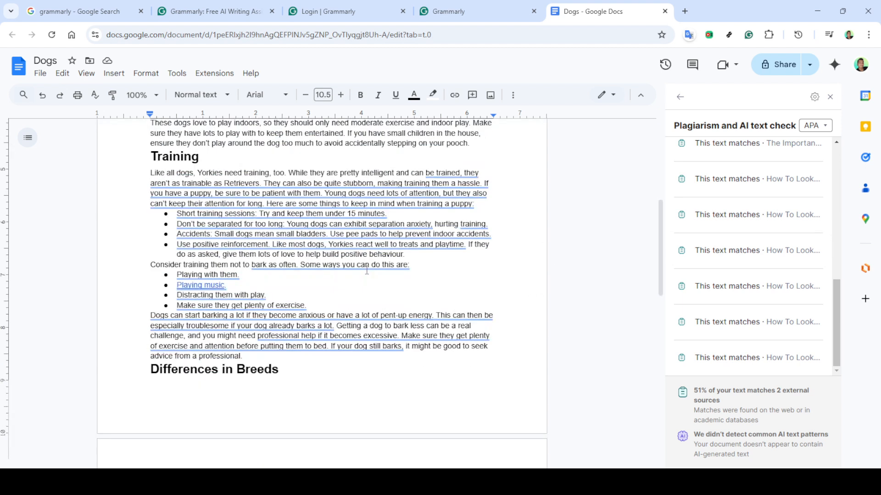
mouse_move(775, 286)
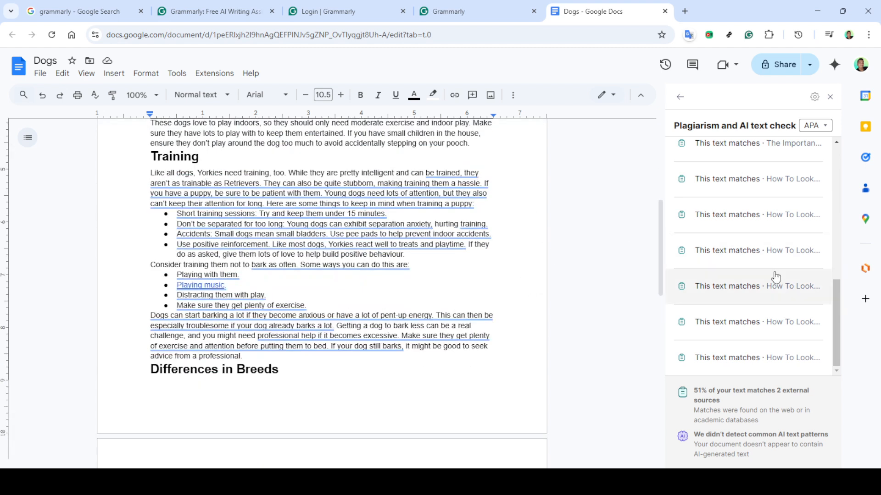
left_click(747, 285)
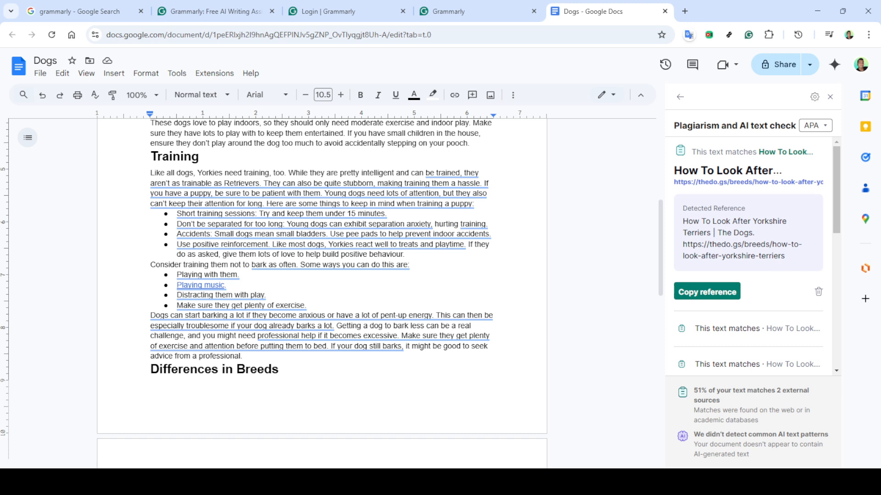
mouse_move(725, 467)
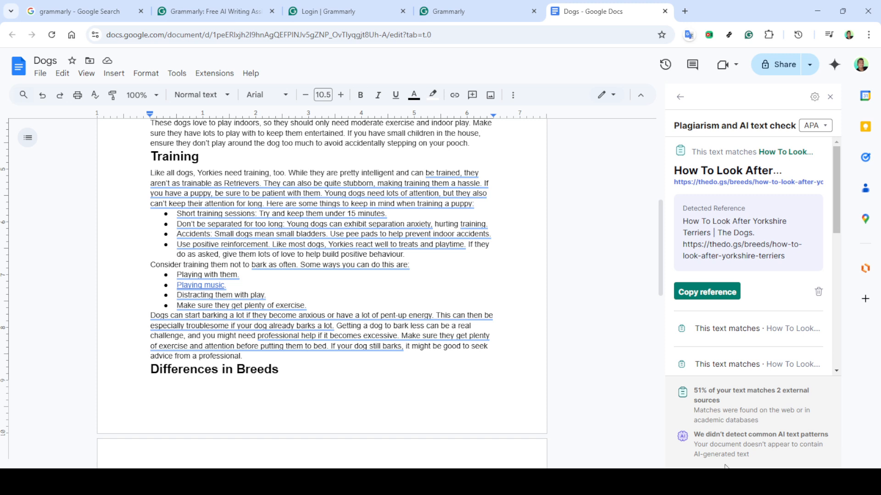